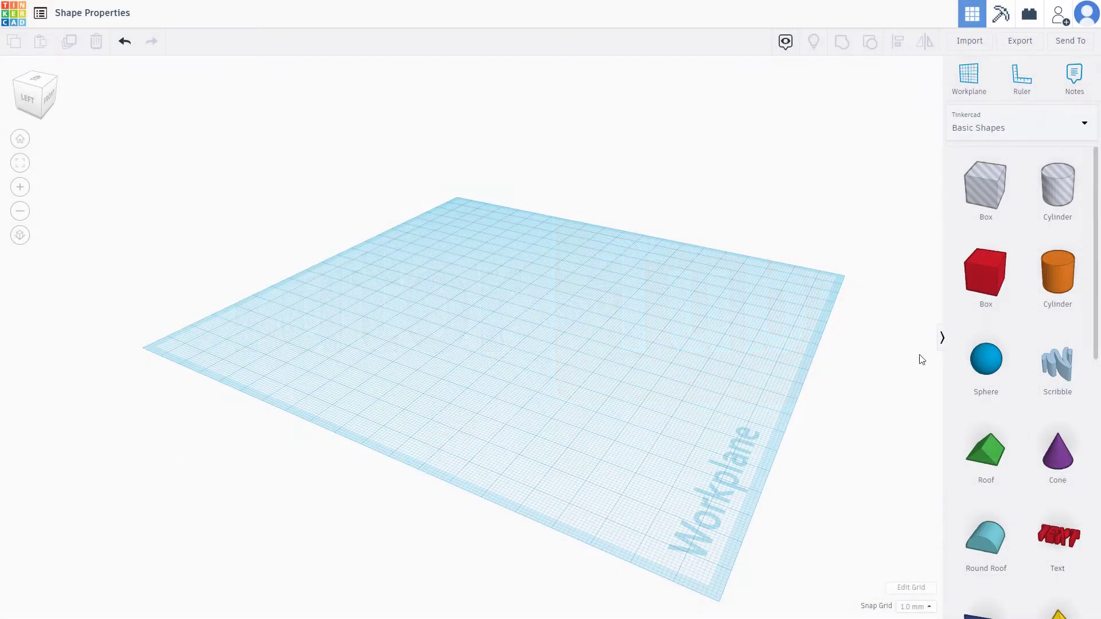
- Add a red 20 × 20 × 20 Box from Basic Shapes at the workplane centre
{"action": "left_click", "coordinate": [985, 276]}
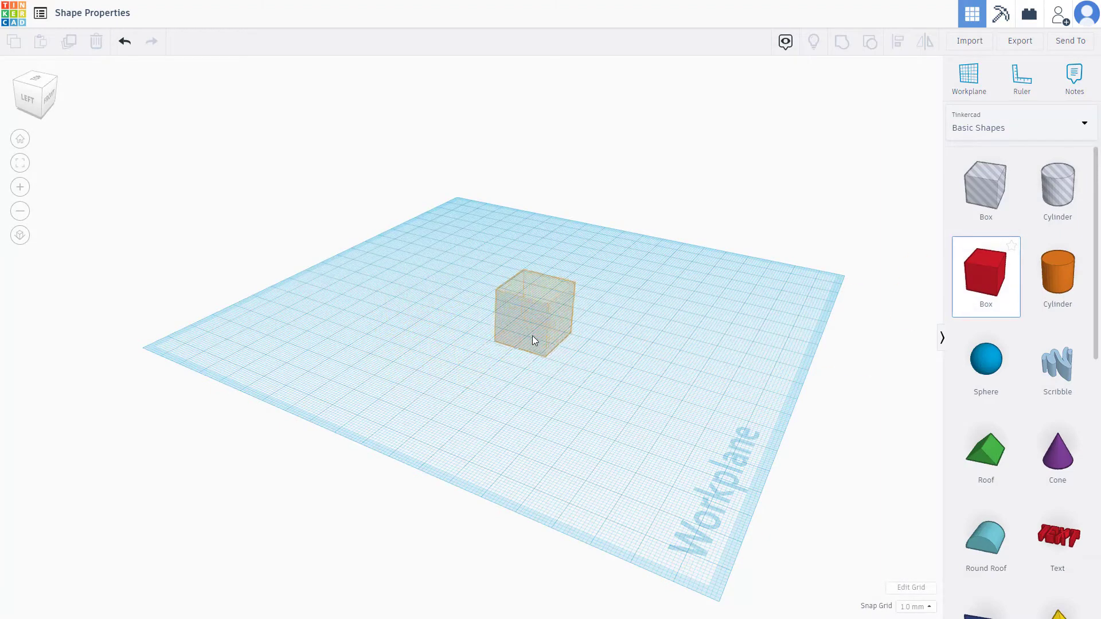
{"action": "left_click", "coordinate": [534, 317]}
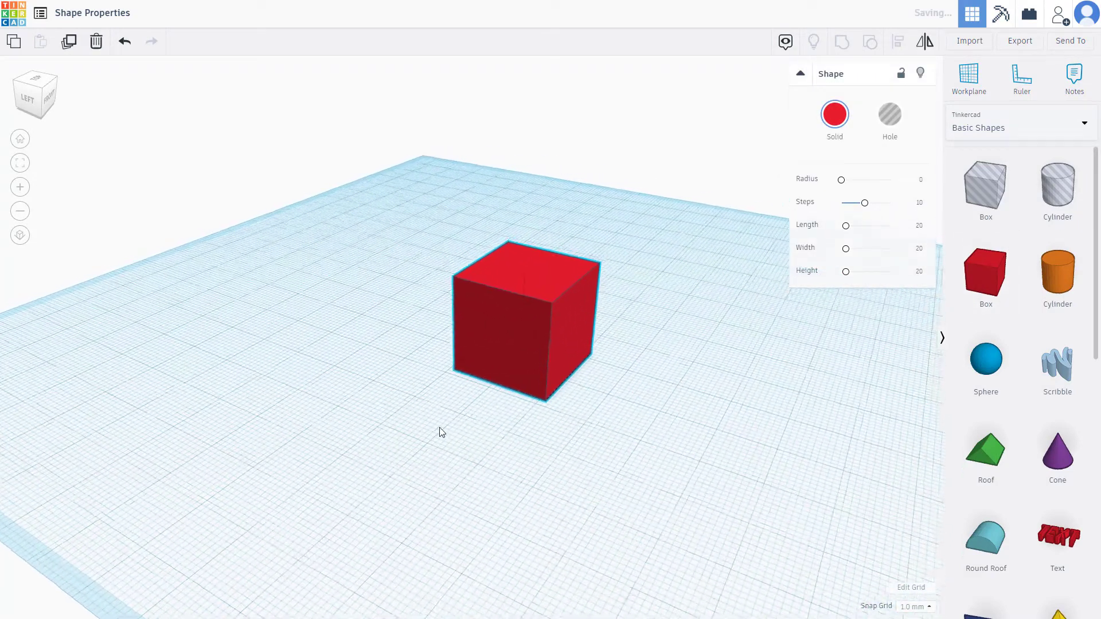
{"action": "left_click_drag", "start_coordinate": [526, 319], "coordinate": [486, 344]}
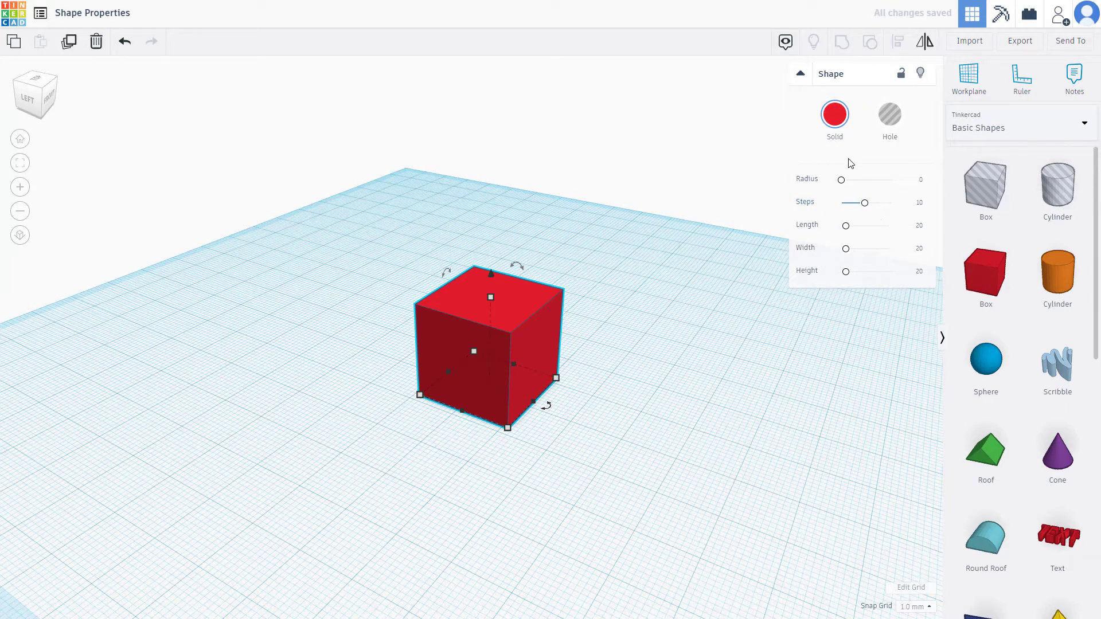
- Round the box's corners, settling the Radius slider at about 2.64
{"action": "left_click_drag", "start_coordinate": [841, 179], "coordinate": [856, 179]}
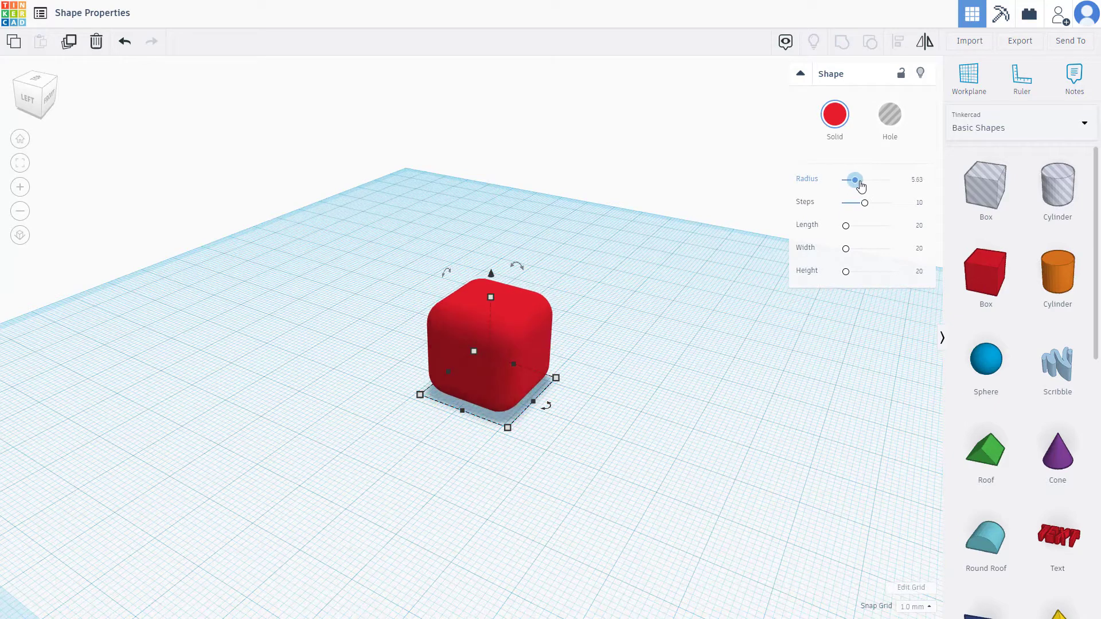
{"action": "left_click_drag", "start_coordinate": [855, 180], "coordinate": [843, 180]}
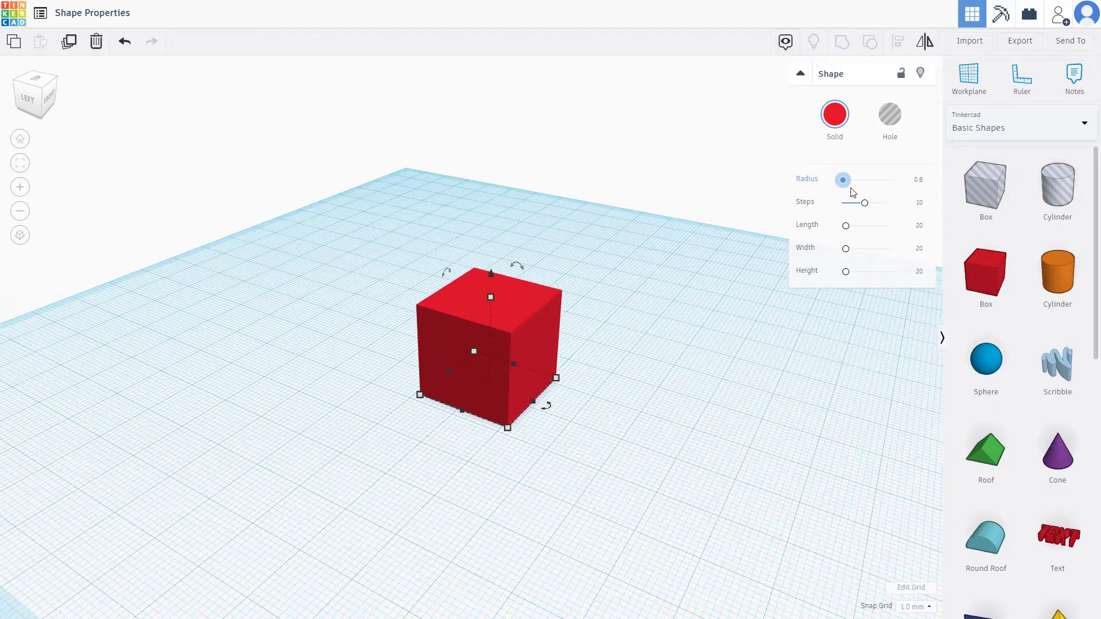
{"action": "left_click_drag", "start_coordinate": [843, 180], "coordinate": [850, 180]}
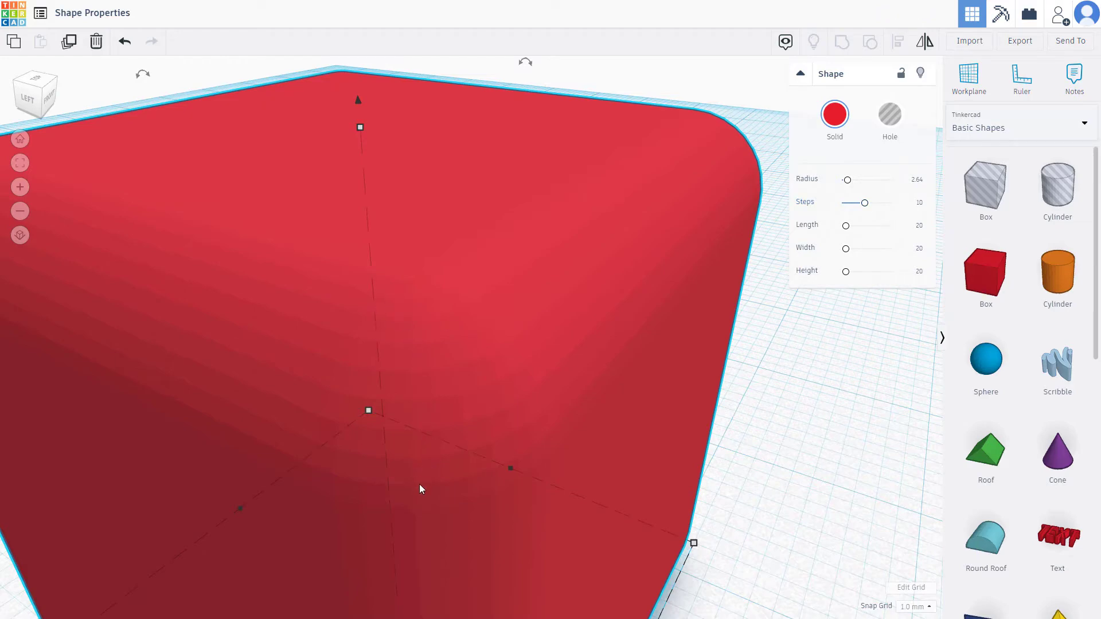
- Sweep the corner Steps through 2, 1, maximum, 12 and 6, leaving it at 8
{"action": "left_click_drag", "start_coordinate": [859, 203], "coordinate": [844, 207]}
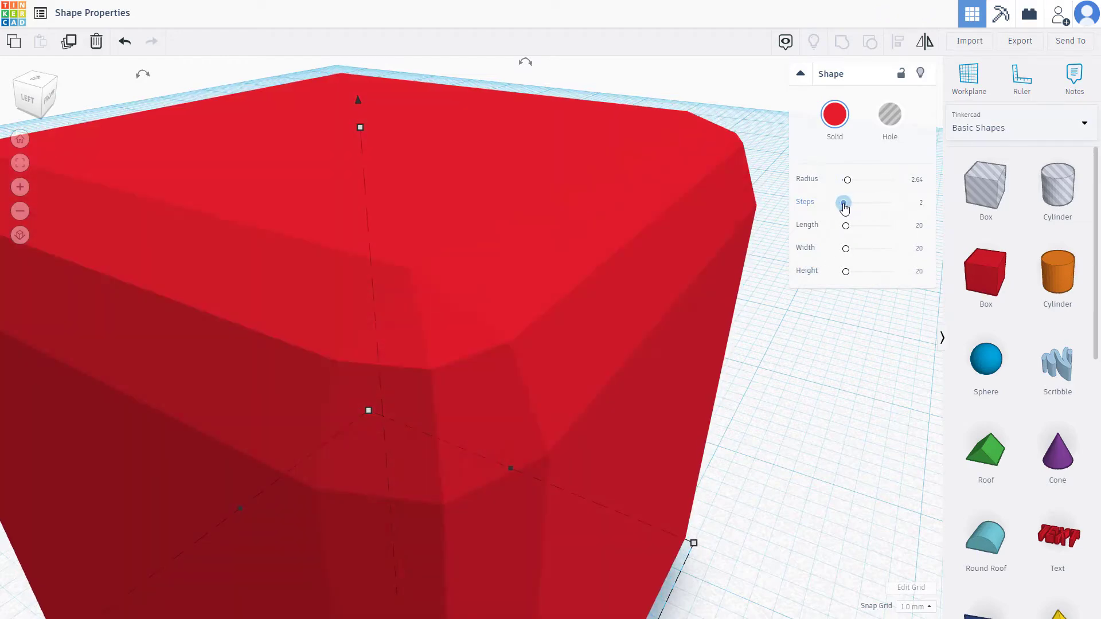
{"action": "left_click_drag", "start_coordinate": [842, 202], "coordinate": [840, 201]}
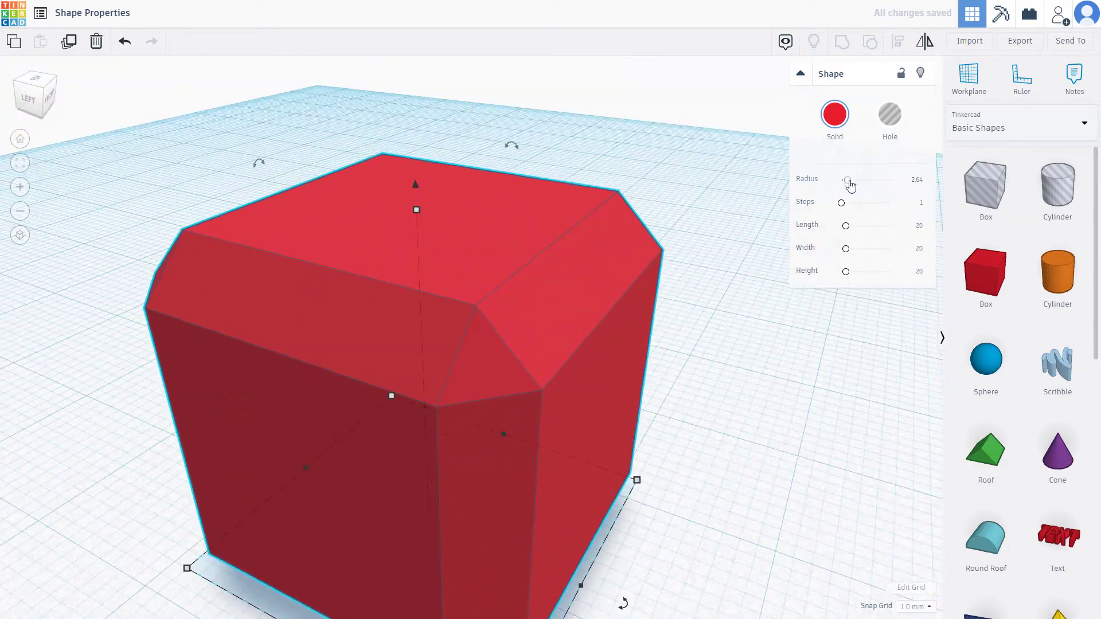
{"action": "left_click_drag", "start_coordinate": [841, 203], "coordinate": [860, 203]}
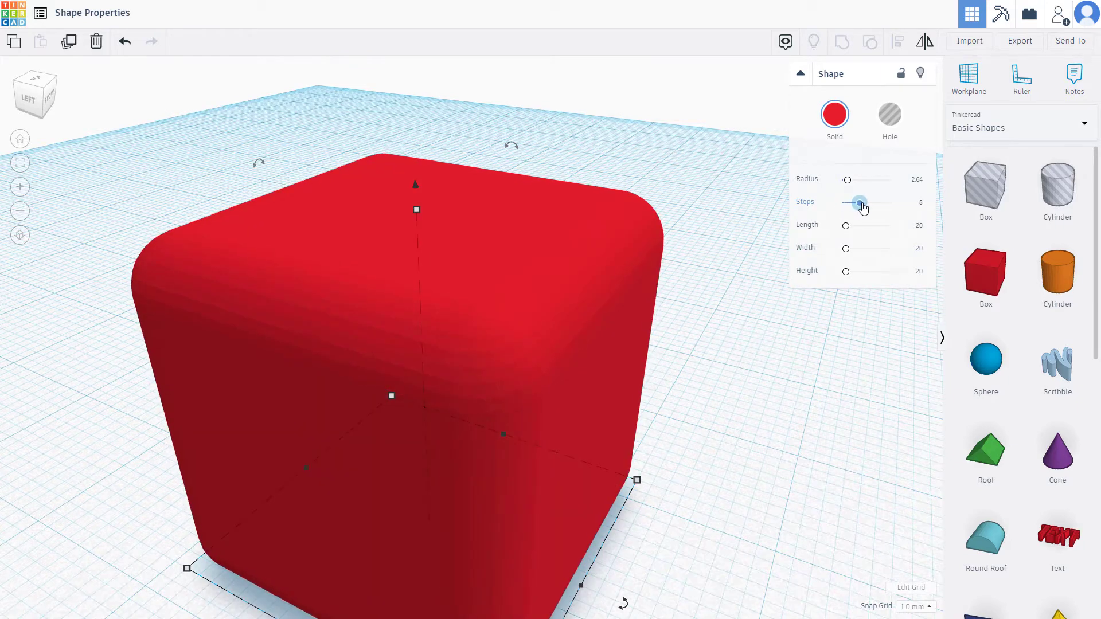
{"action": "left_click_drag", "start_coordinate": [859, 202], "coordinate": [890, 203]}
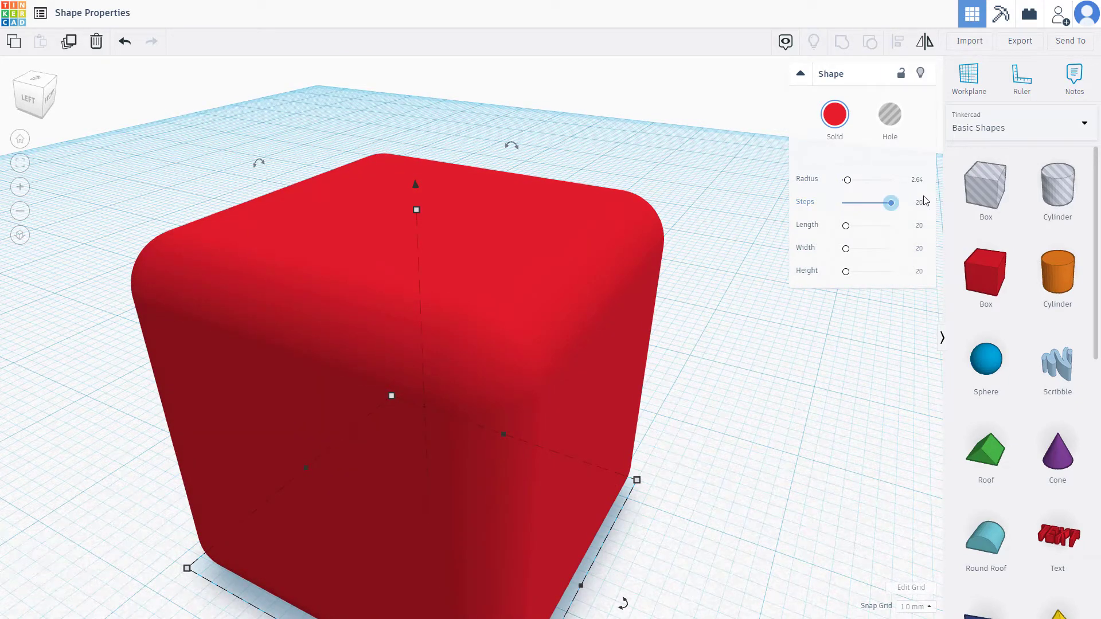
{"action": "left_click_drag", "start_coordinate": [889, 203], "coordinate": [869, 203]}
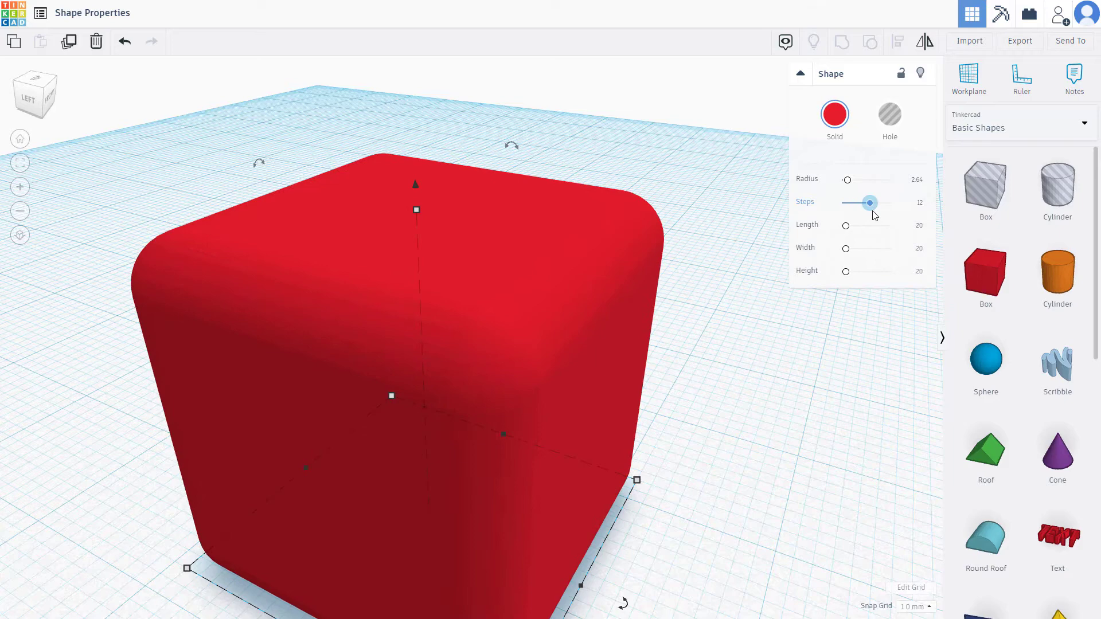
{"action": "left_click_drag", "start_coordinate": [869, 203], "coordinate": [853, 203]}
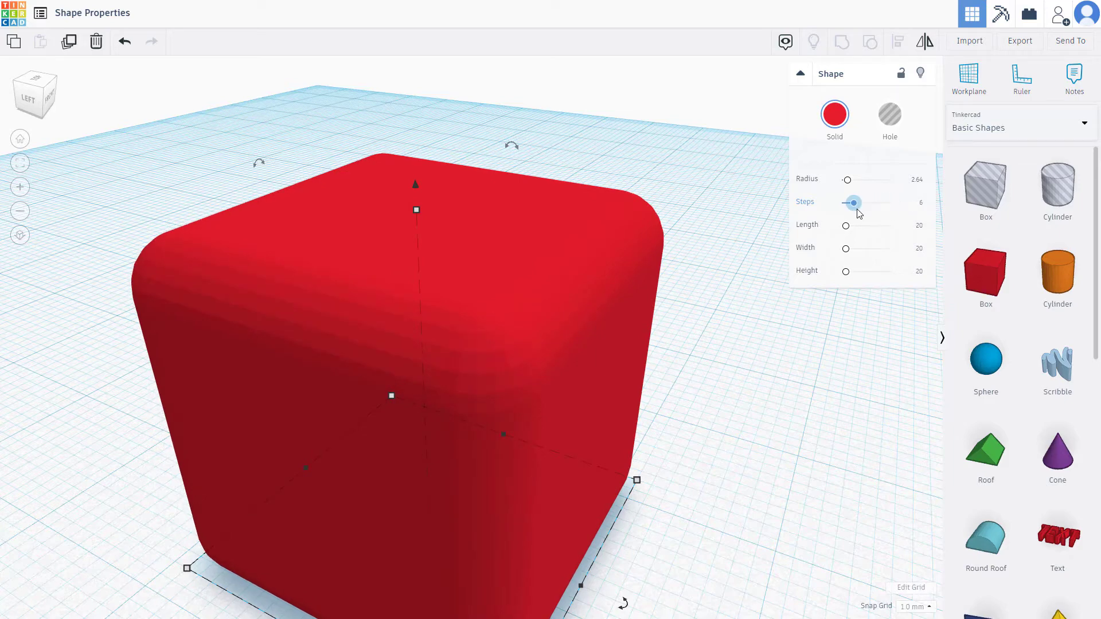
{"action": "left_click_drag", "start_coordinate": [853, 203], "coordinate": [858, 203]}
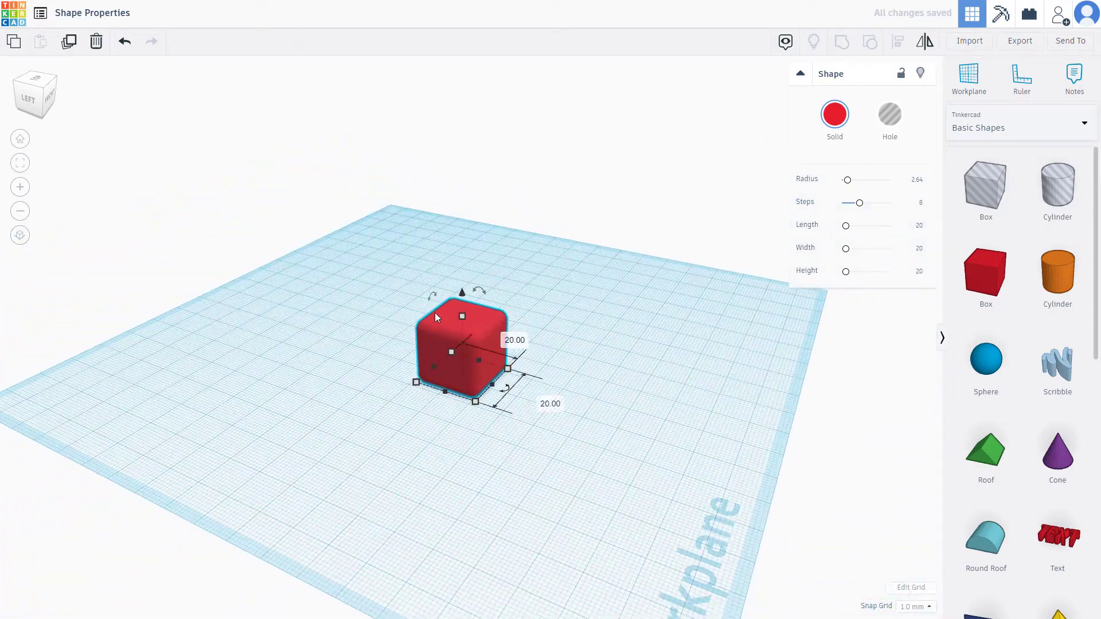
- Lower corner Steps to 4 and enlarge the box to about 31 × 45 × 25
{"action": "left_click_drag", "start_coordinate": [859, 203], "coordinate": [850, 203]}
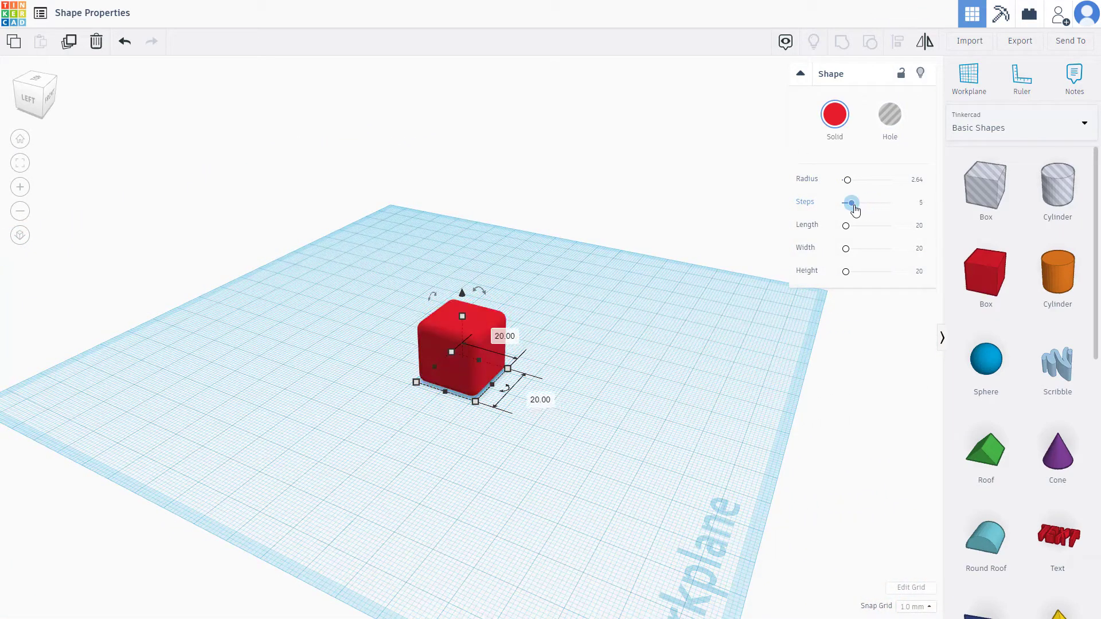
{"action": "left_click_drag", "start_coordinate": [851, 203], "coordinate": [846, 203]}
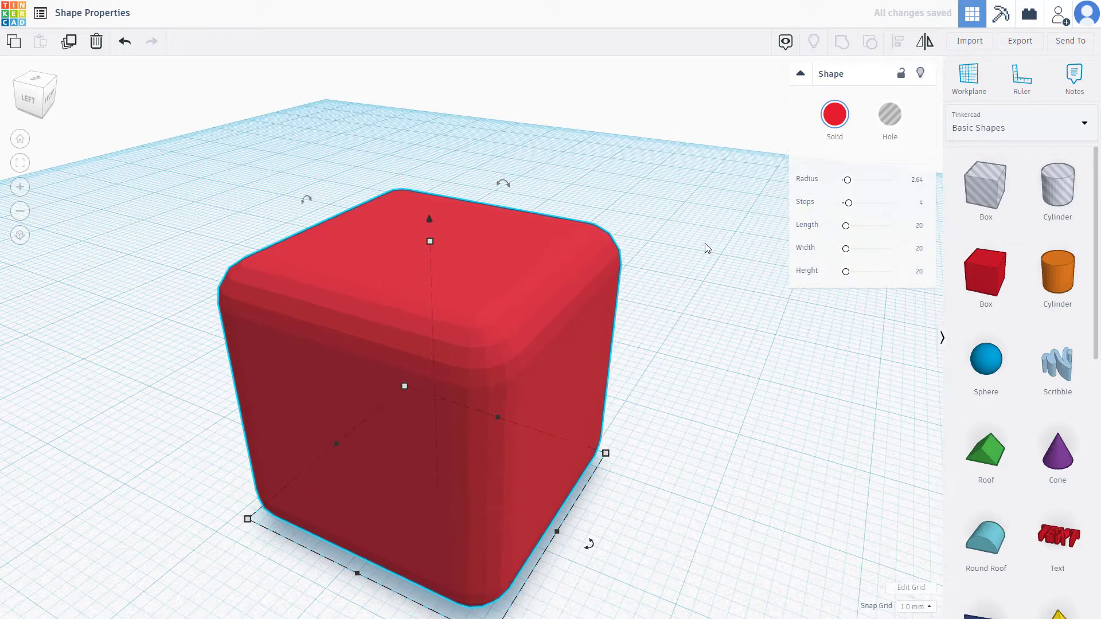
{"action": "left_click_drag", "start_coordinate": [845, 226], "coordinate": [860, 225]}
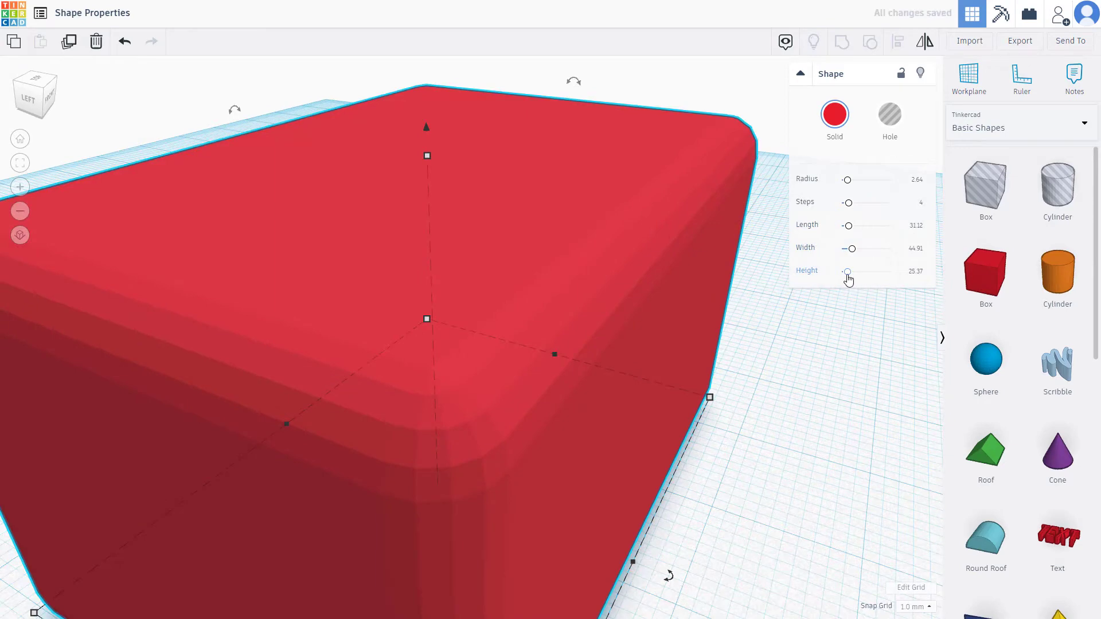
{"action": "left_click_drag", "start_coordinate": [847, 272], "coordinate": [850, 272]}
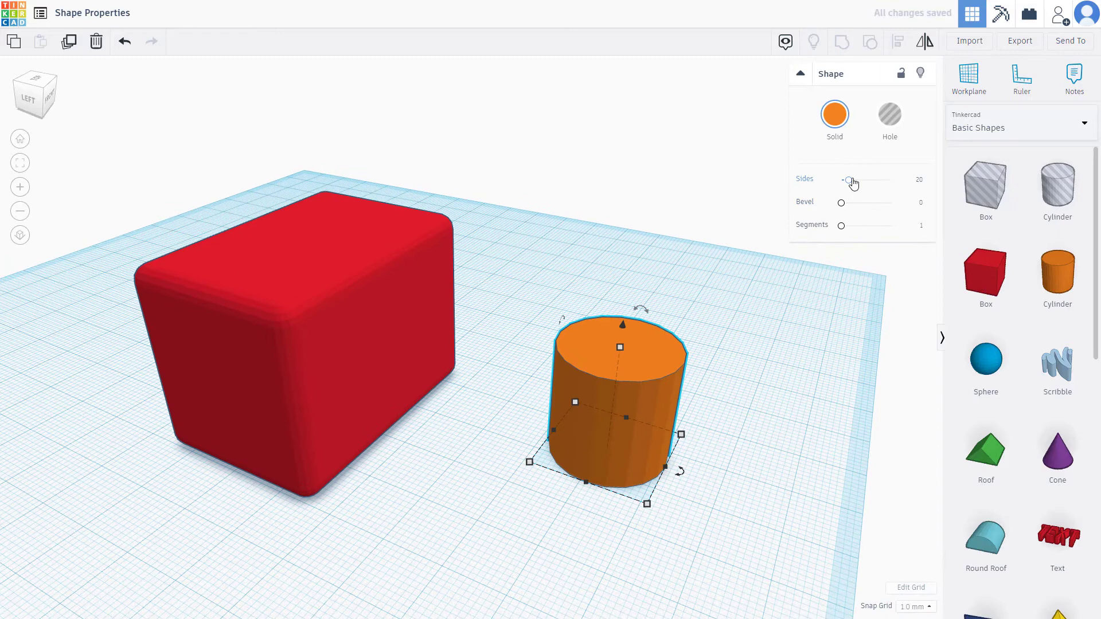
- Make the orange cylinder 12-sided with a 2.28 edge bevel
{"action": "left_click_drag", "start_coordinate": [848, 180], "coordinate": [852, 180]}
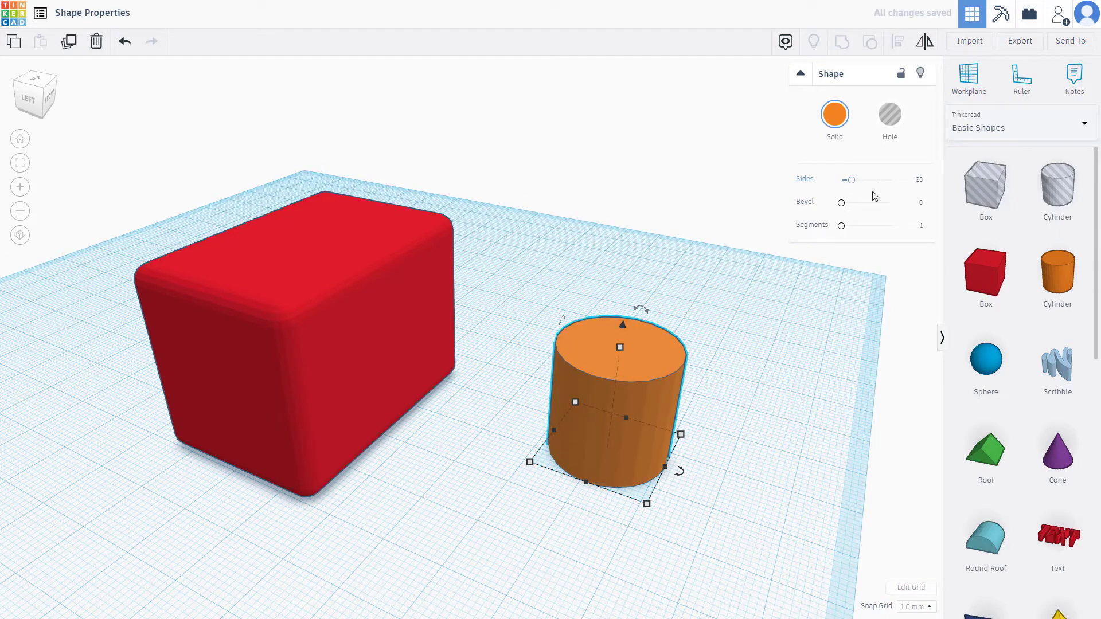
{"action": "left_click_drag", "start_coordinate": [851, 180], "coordinate": [841, 180]}
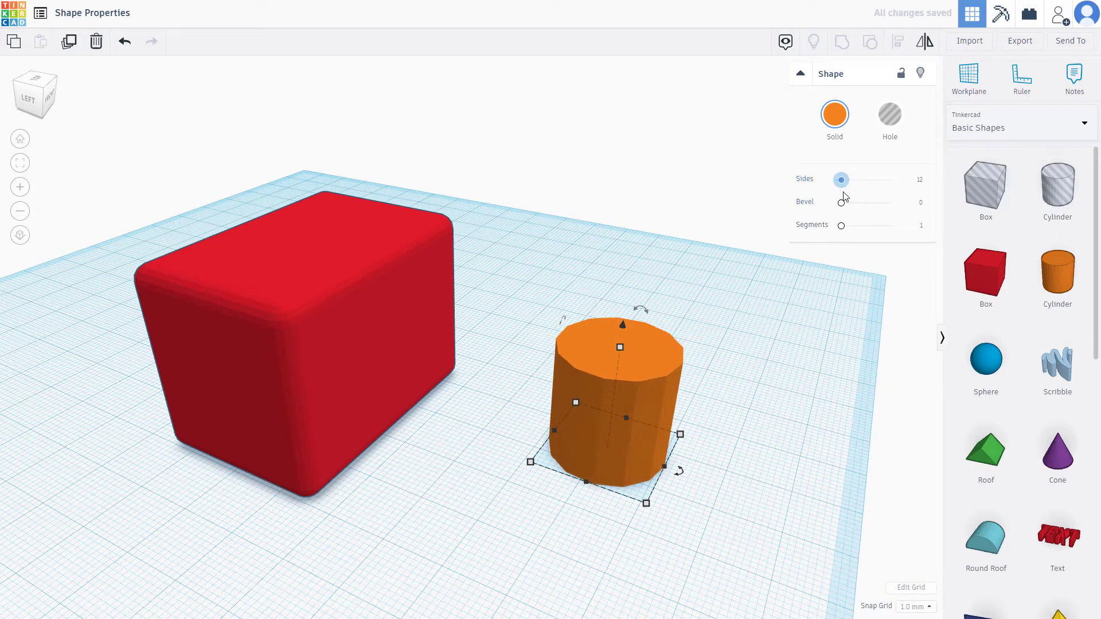
{"action": "left_click_drag", "start_coordinate": [840, 202], "coordinate": [886, 201]}
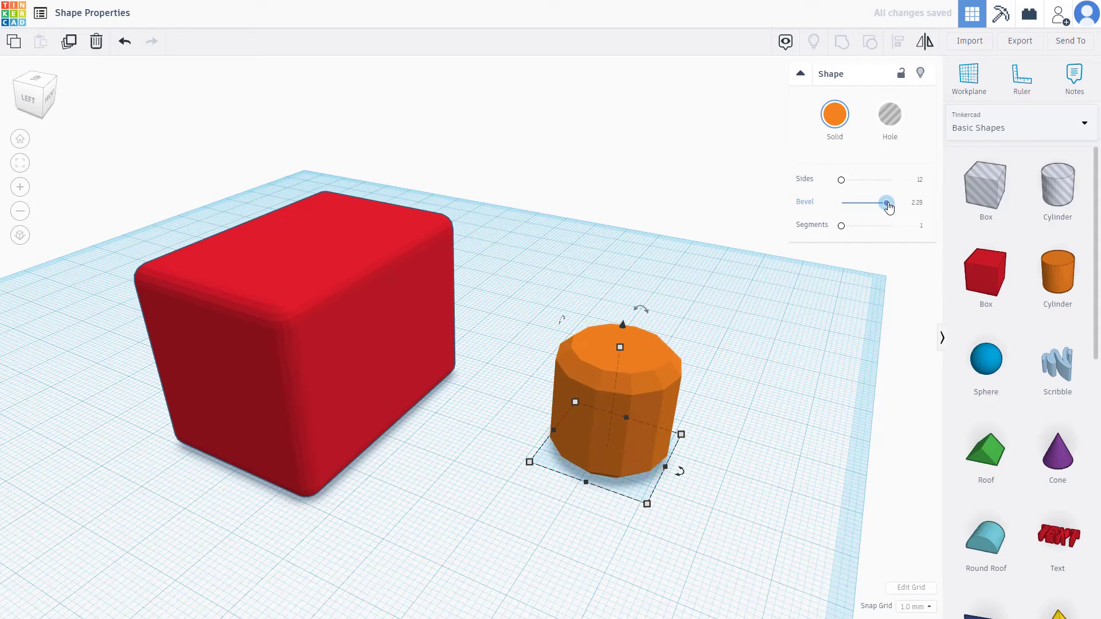
- Add a blue sphere with Steps lowered to 5, then a purple cone in front of it
{"action": "left_click_drag", "start_coordinate": [841, 226], "coordinate": [855, 226]}
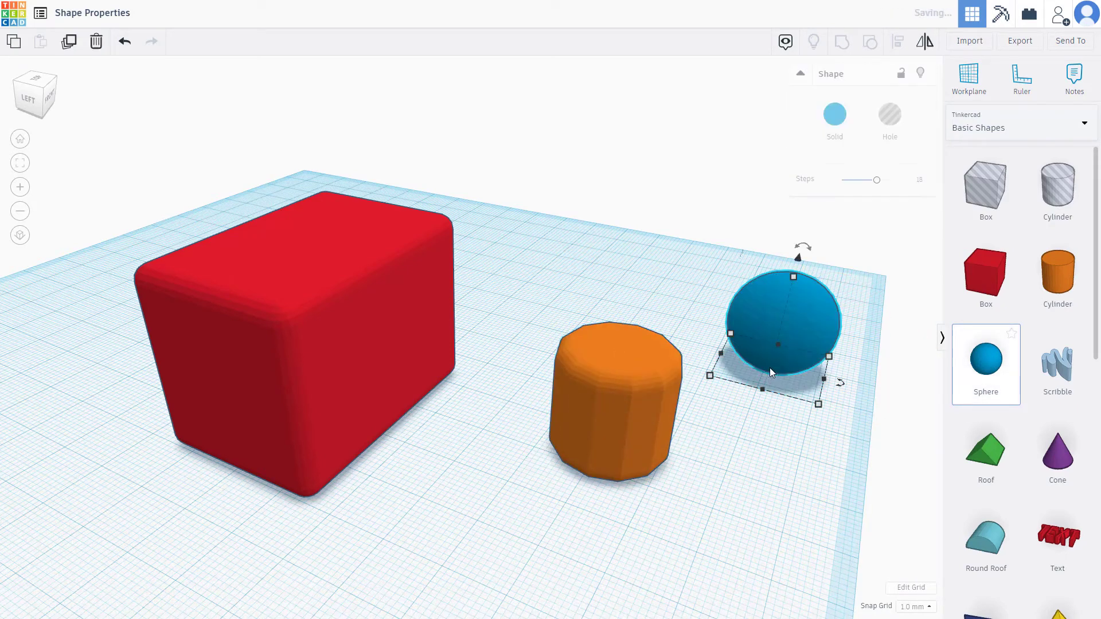
{"action": "left_click_drag", "start_coordinate": [875, 180], "coordinate": [845, 180]}
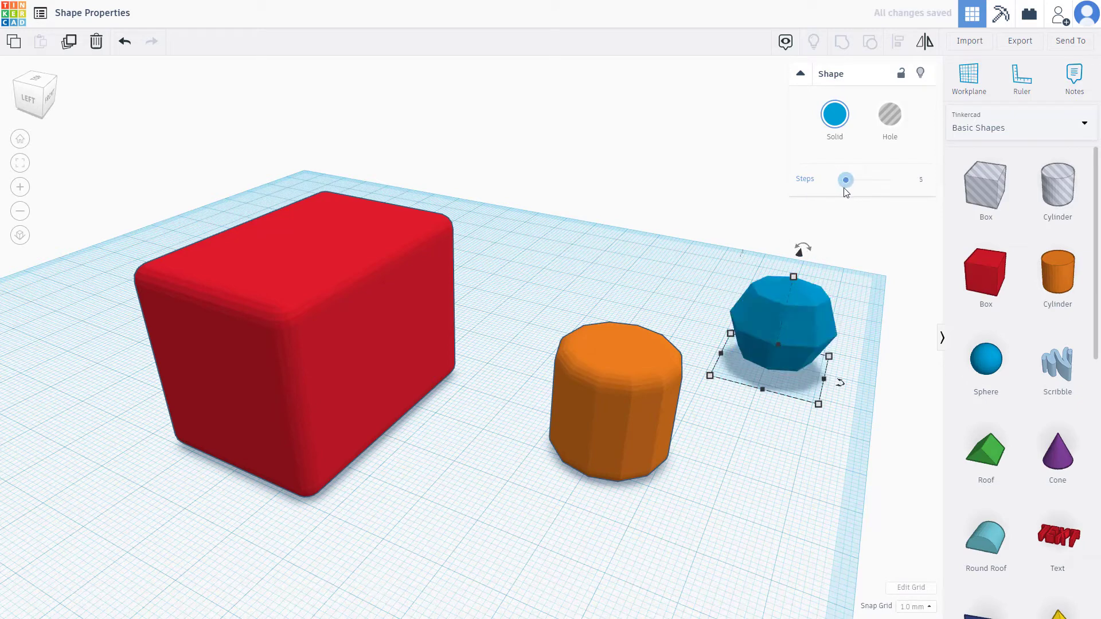
{"action": "left_click_drag", "start_coordinate": [845, 180], "coordinate": [856, 180]}
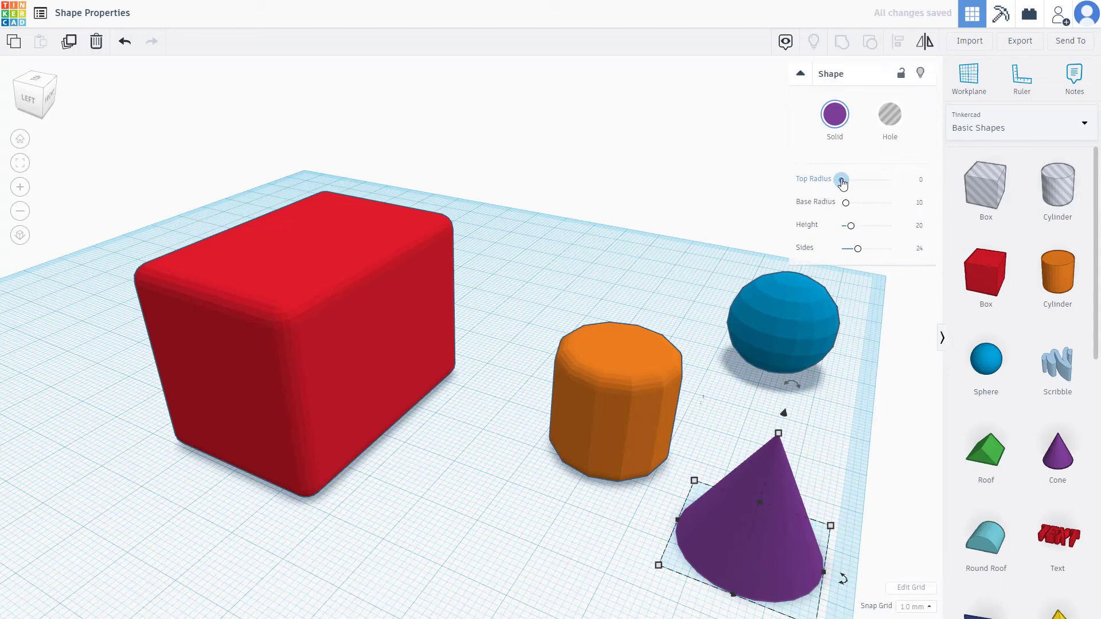
- Raise the cone's Top Radius for a flat top and adjust its Height
{"action": "left_click_drag", "start_coordinate": [846, 202], "coordinate": [854, 202]}
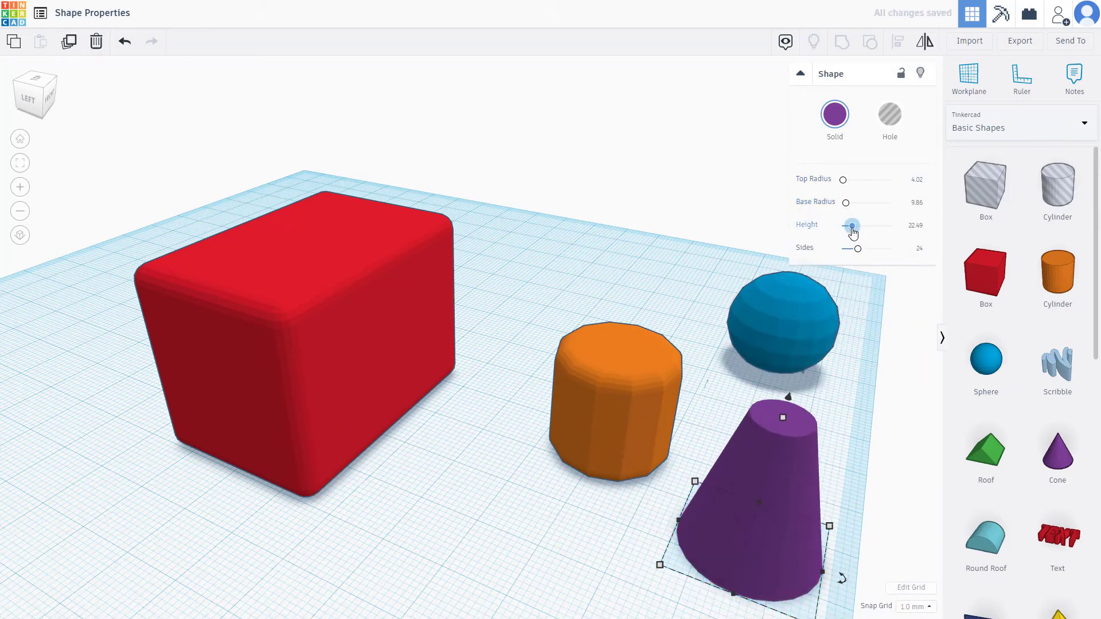
{"action": "left_click_drag", "start_coordinate": [856, 249], "coordinate": [844, 249]}
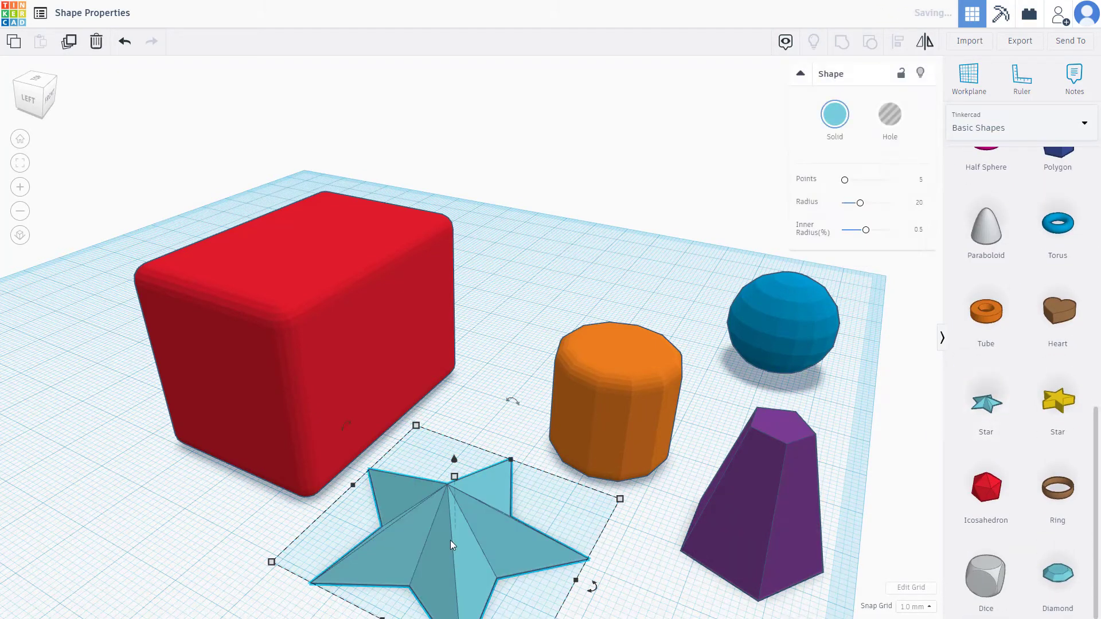
- Give the teal star nine points and widen its Inner Radius to 0.57
{"action": "left_click_drag", "start_coordinate": [846, 180], "coordinate": [849, 180]}
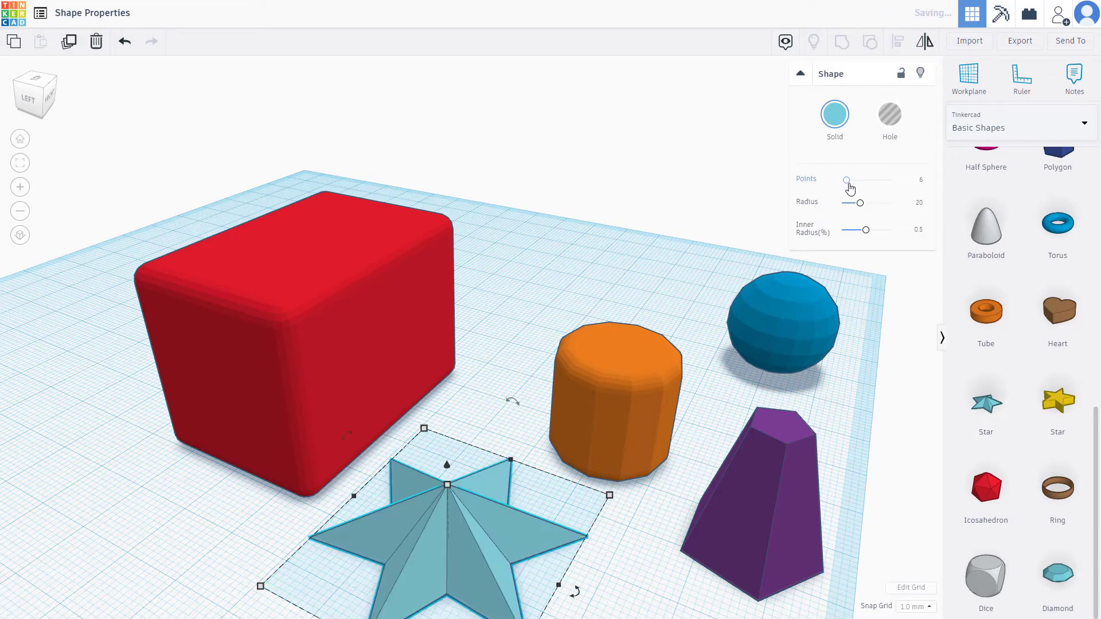
{"action": "left_click_drag", "start_coordinate": [846, 179], "coordinate": [852, 179]}
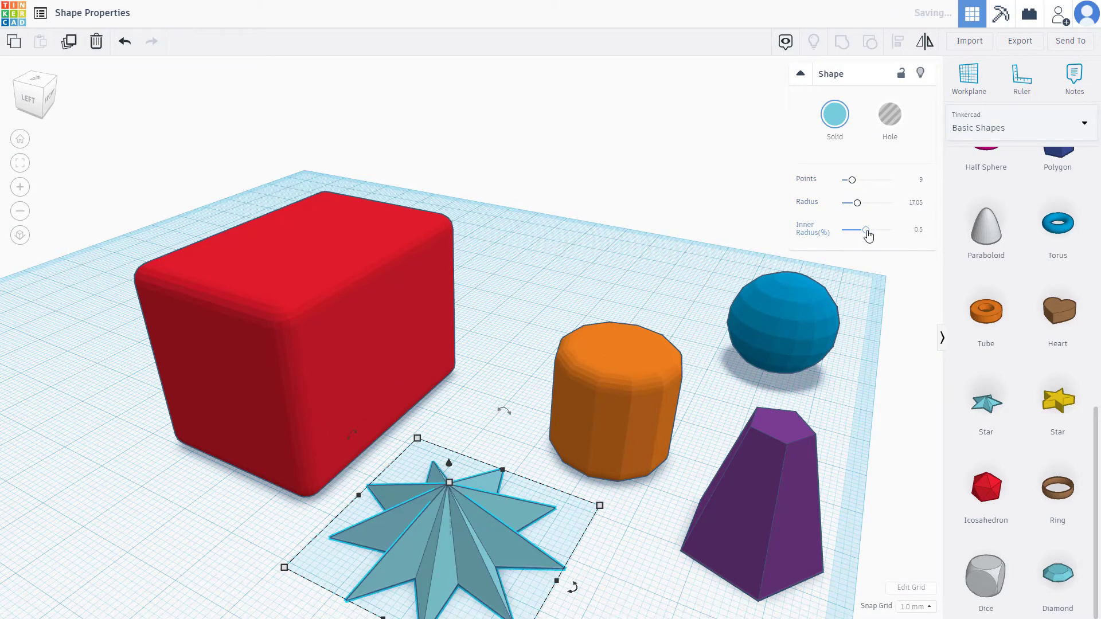
{"action": "left_click_drag", "start_coordinate": [866, 229], "coordinate": [868, 229]}
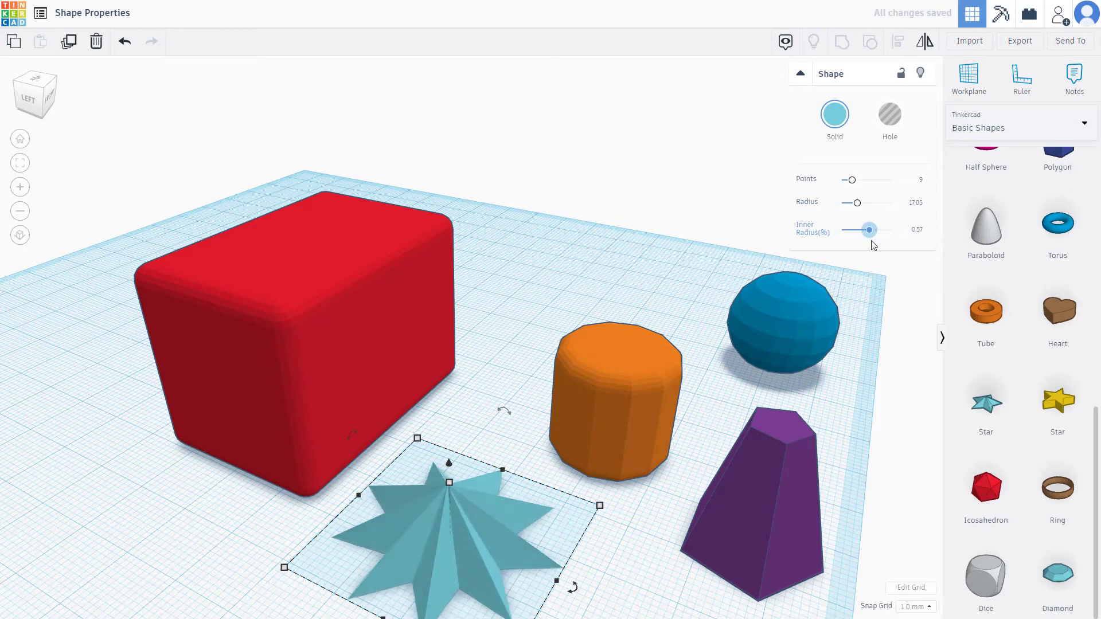